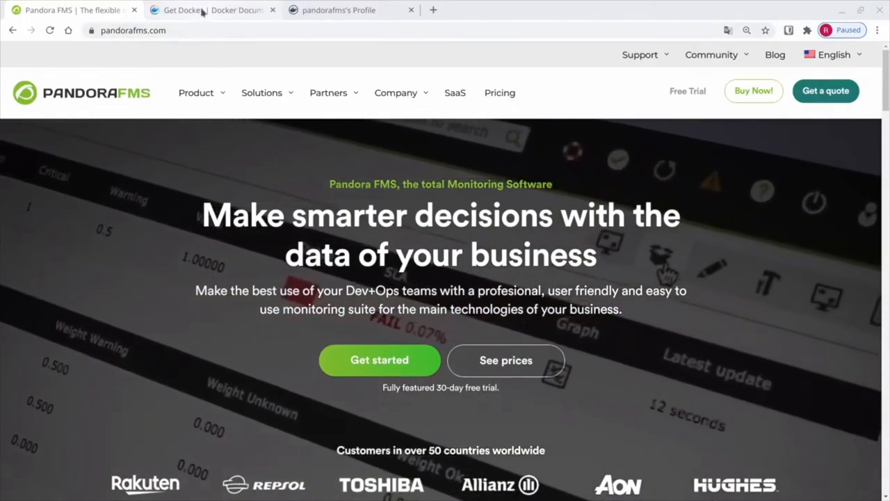
Switch to the 'Get Docker | Docker Documentation' tab showing Mac, Windows and Linux install options.
{"action": "left_click", "coordinate": [212, 10]}
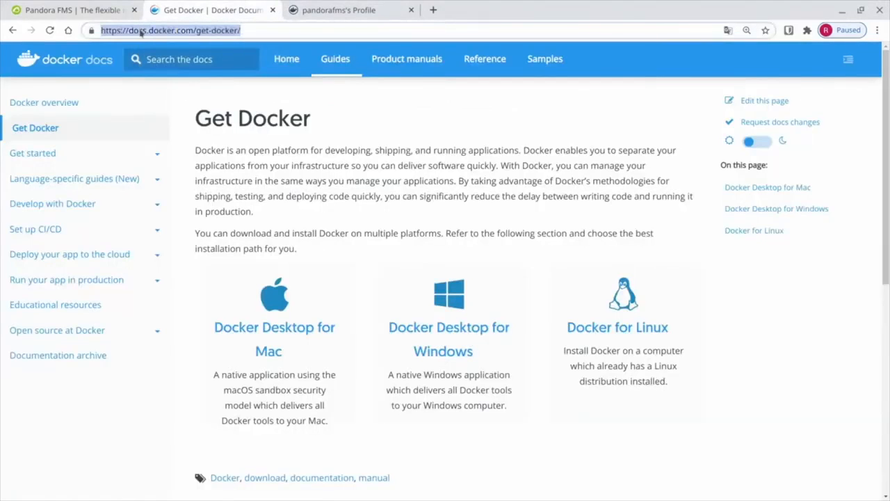
{"action": "mouse_move", "coordinate": [578, 193]}
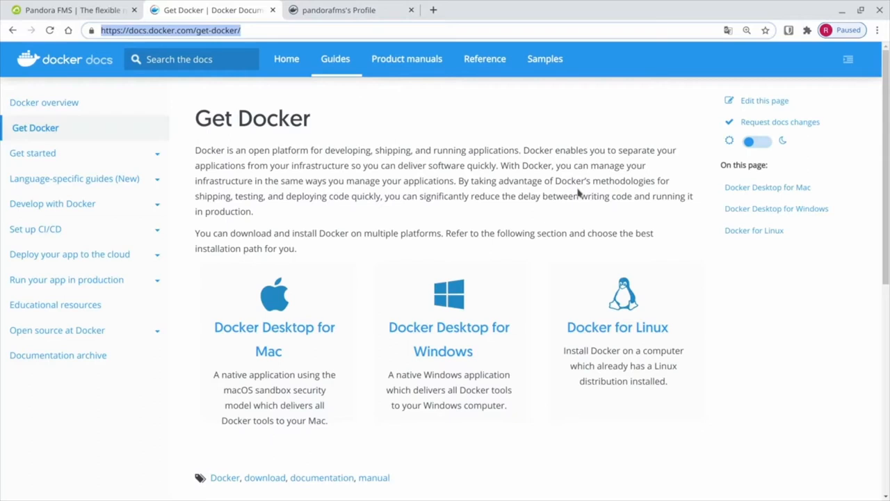
{"action": "mouse_move", "coordinate": [586, 366]}
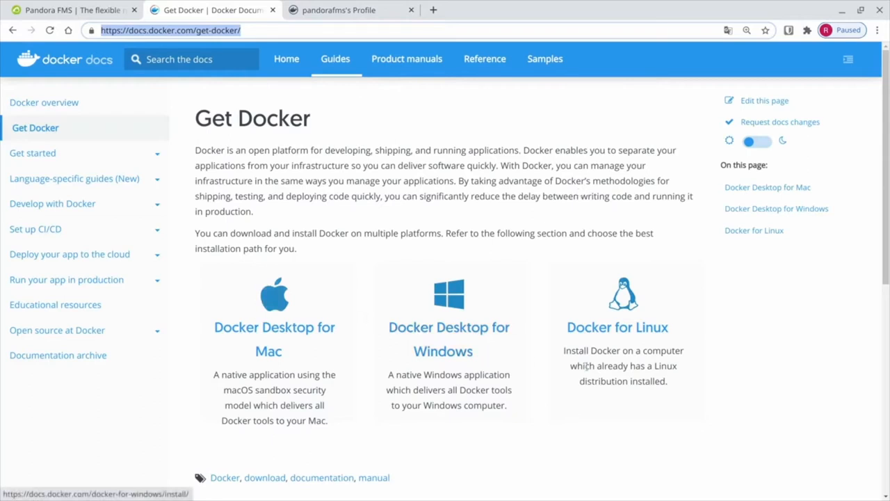
{"action": "mouse_move", "coordinate": [618, 327]}
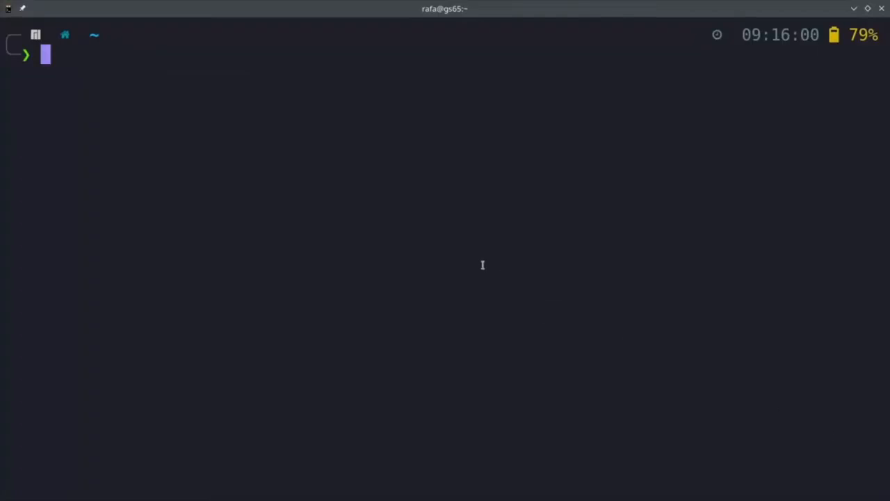
Run docker-compose -v to show the installed docker-compose version.
{"action": "type", "text": "docker-compose -v"}
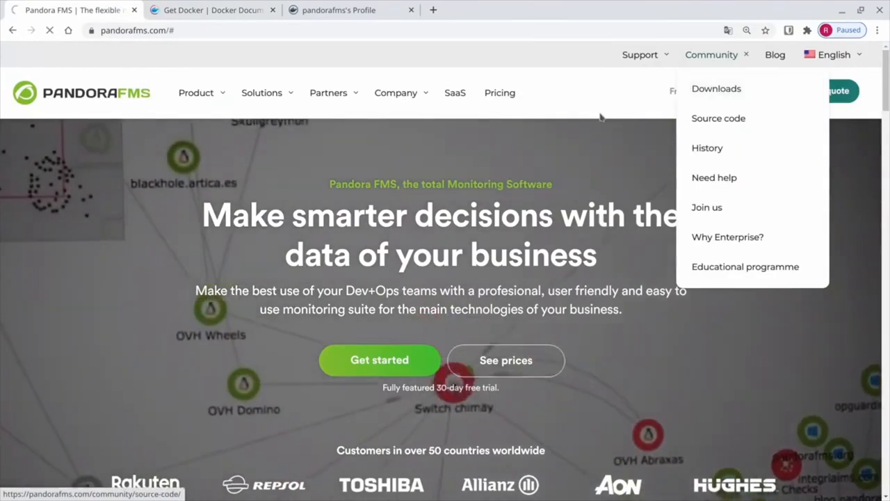
Open Pandora FMS Community > Downloads and scroll to the docker-compose install commands.
{"action": "left_click", "coordinate": [380, 360]}
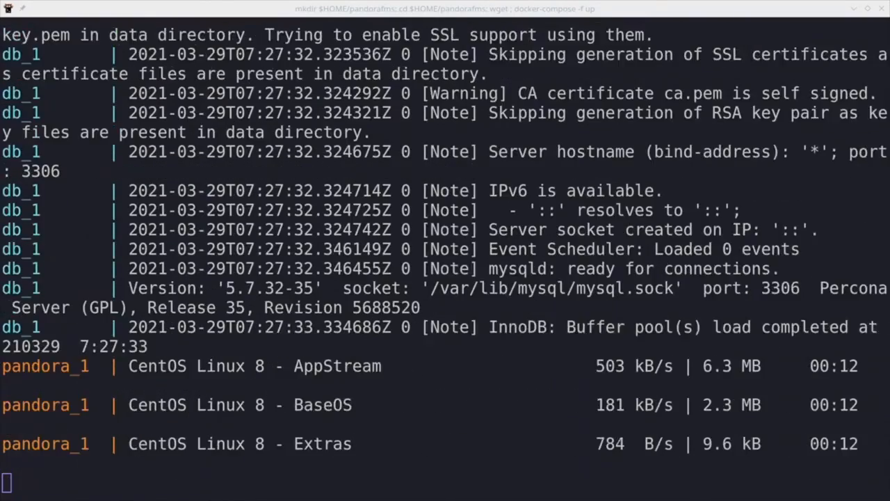
{"action": "scroll", "scroll_direction": "down", "scroll_amount": 3}
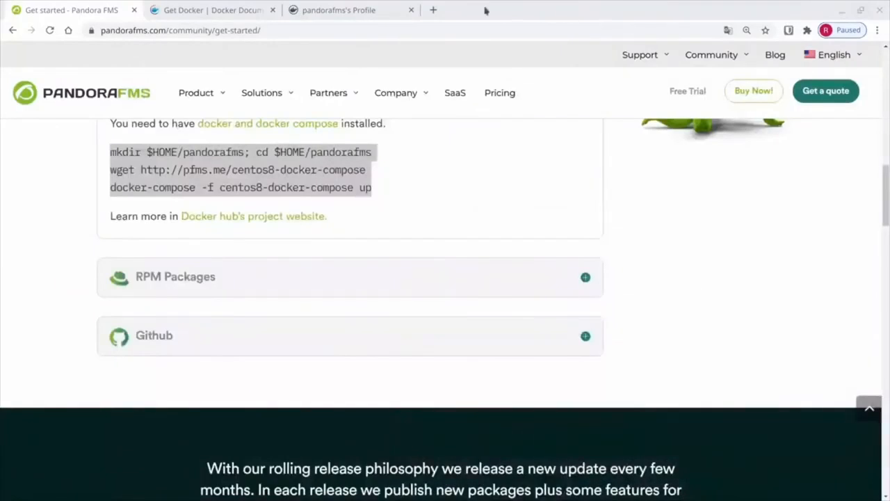
Load localhost:8080/pandora_console in a new Chrome tab.
{"action": "left_click", "coordinate": [433, 10]}
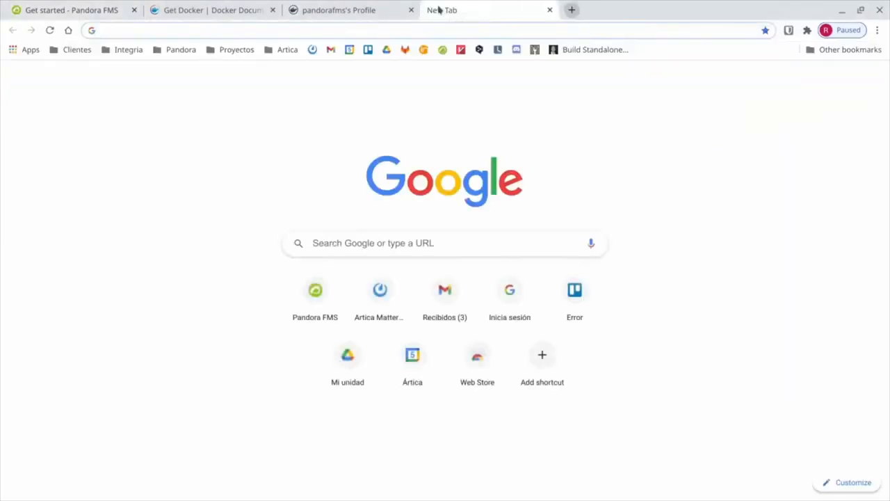
{"action": "type", "text": "localhost:8080/pandora_console/"}
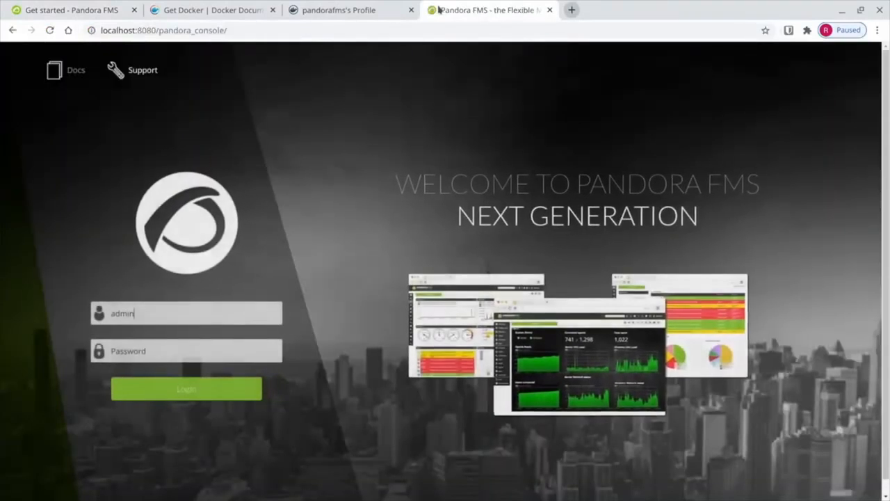
Log in as admin and skip the alert e-mail step of the setup wizard.
{"action": "left_click", "coordinate": [185, 389]}
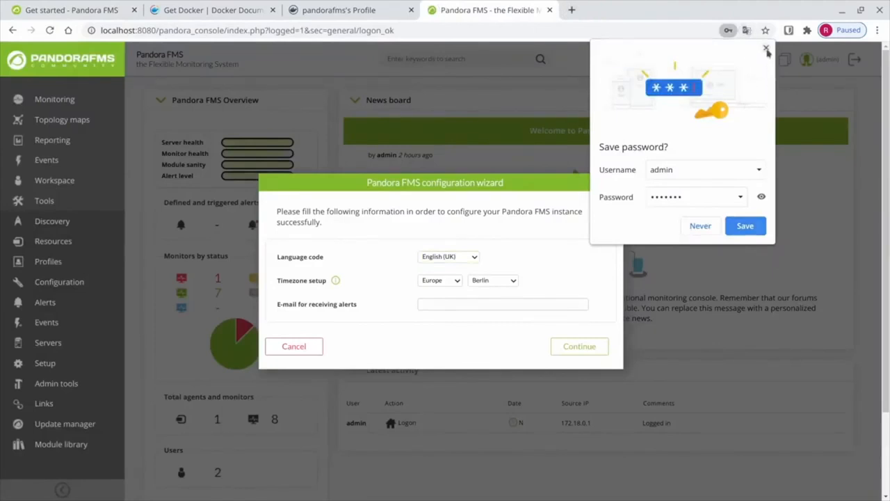
{"action": "left_click", "coordinate": [579, 345]}
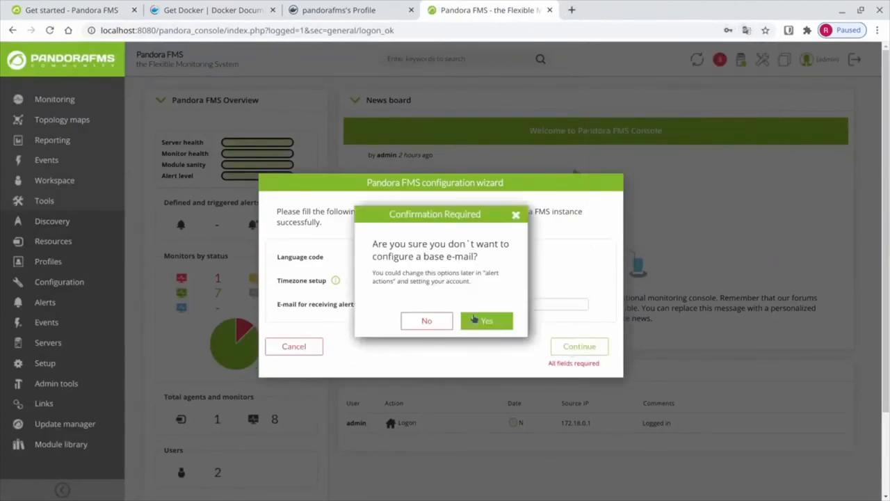
{"action": "left_click", "coordinate": [487, 321]}
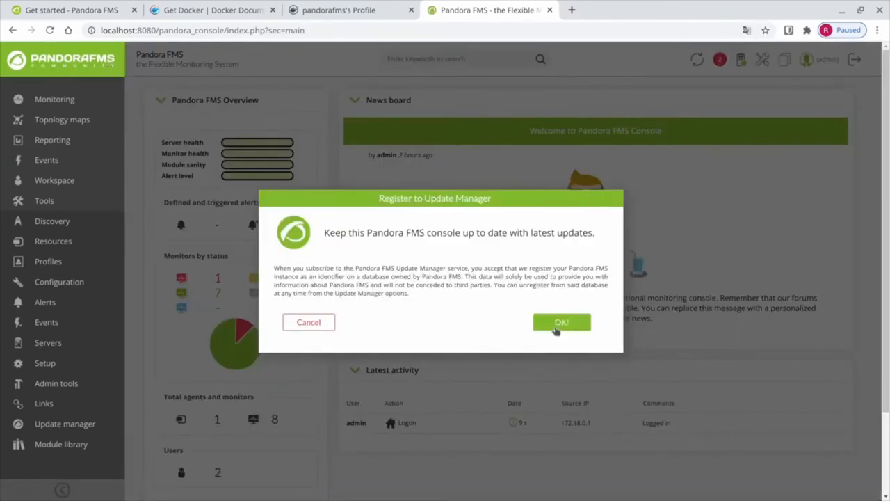
Register the console for Update Manager and dismiss the newsletter prompt without an e-mail.
{"action": "left_click", "coordinate": [562, 322]}
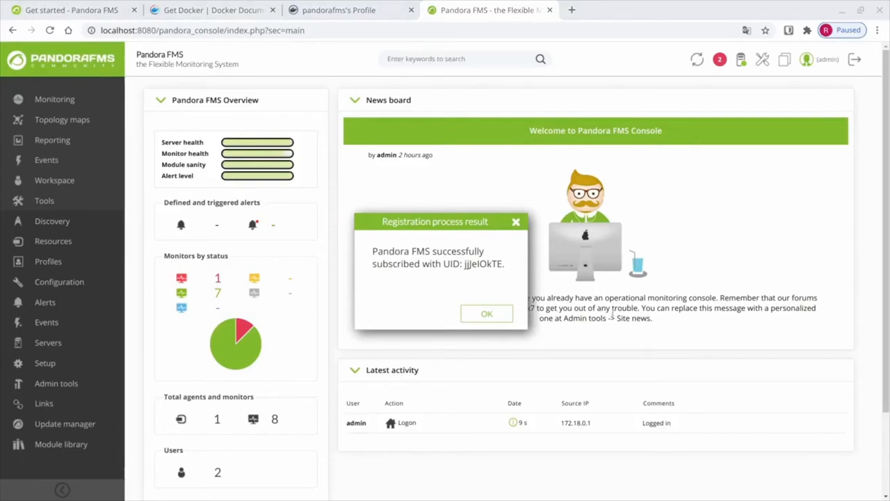
{"action": "left_click", "coordinate": [487, 313]}
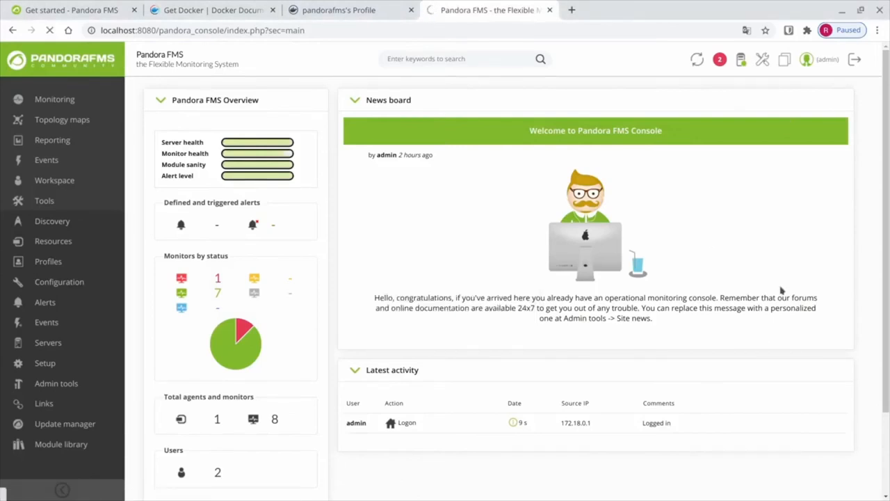
{"action": "left_click", "coordinate": [48, 342]}
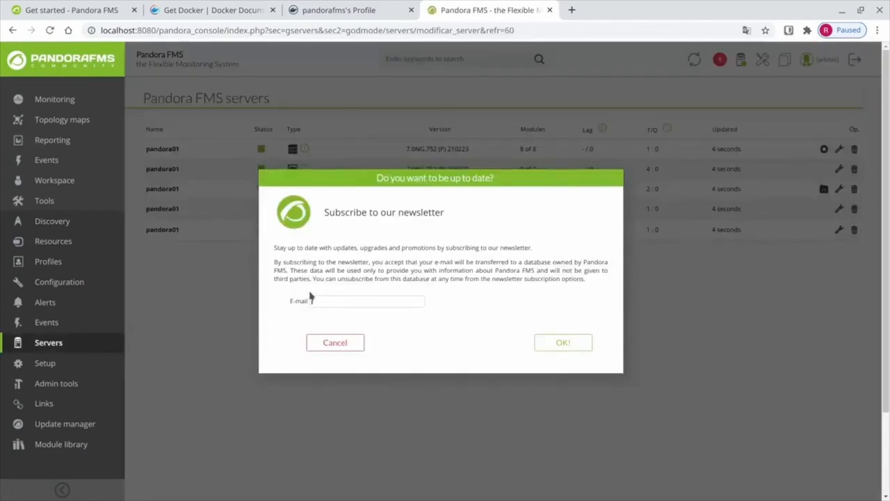
{"action": "left_click", "coordinate": [564, 342]}
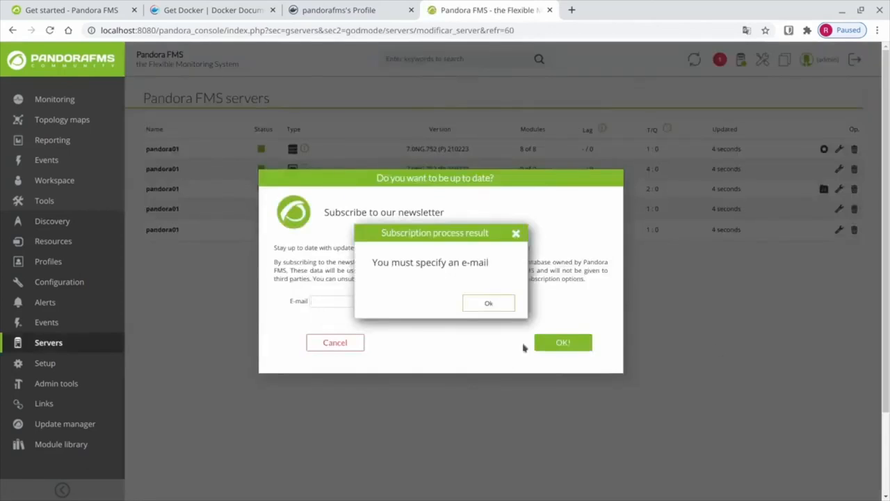
{"action": "left_click", "coordinate": [488, 303]}
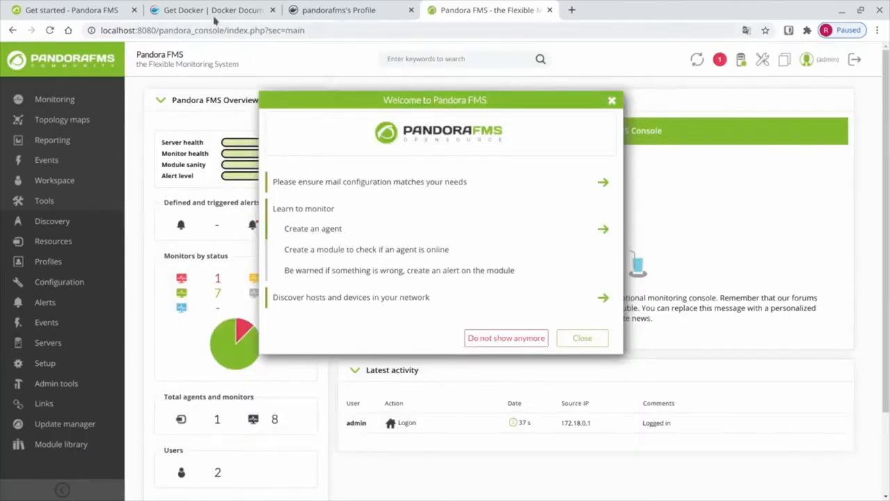
{"action": "left_click", "coordinate": [338, 10]}
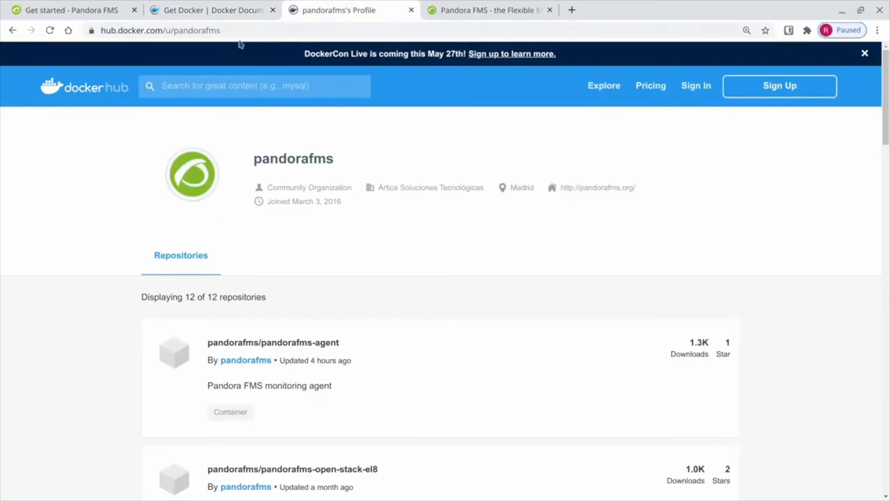
Open pandorafms/pandorafms-open-stack-el8 on Docker Hub and scroll to its docker-compose stack file.
{"action": "left_click", "coordinate": [160, 30]}
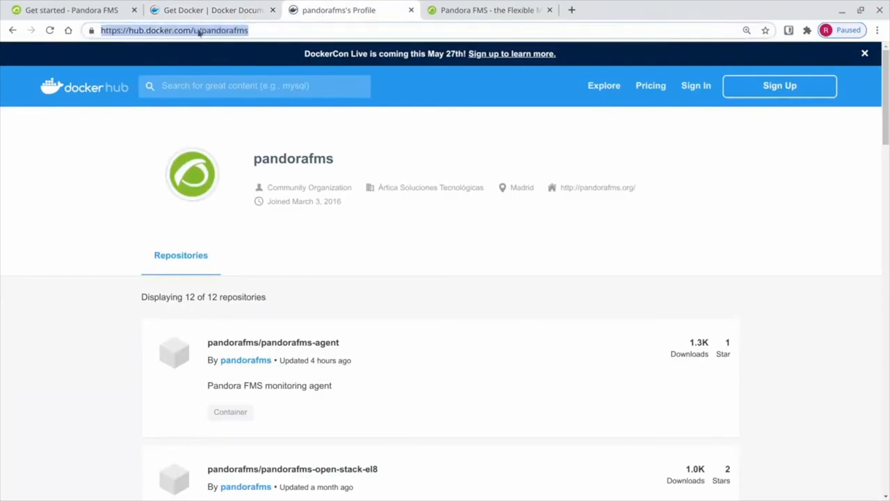
{"action": "scroll", "scroll_direction": "down", "scroll_amount": 3}
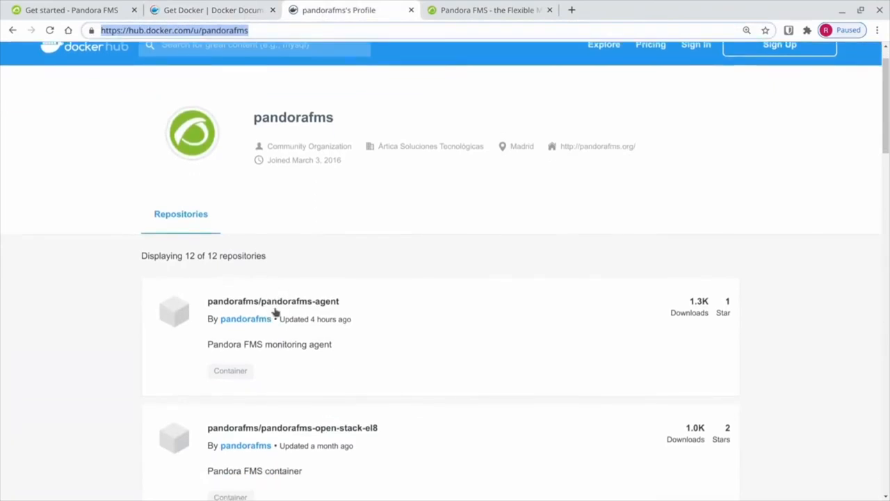
{"action": "left_click", "coordinate": [292, 428]}
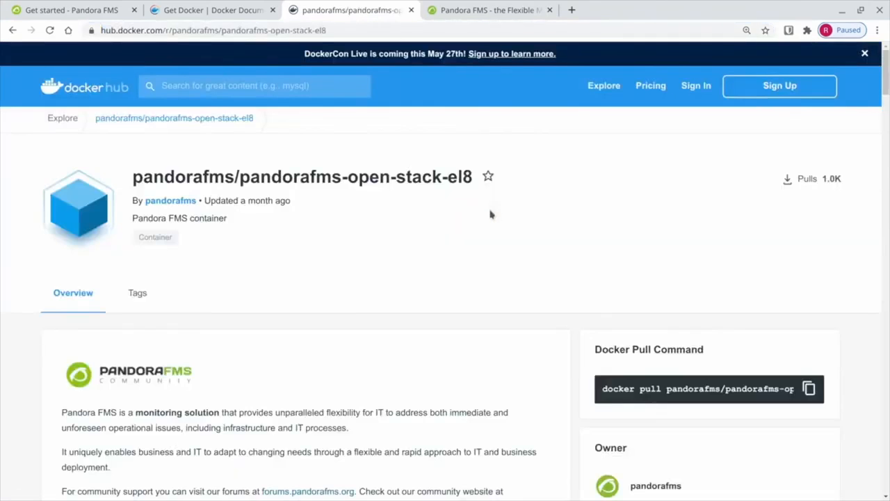
{"action": "scroll", "scroll_direction": "down", "scroll_amount": 3}
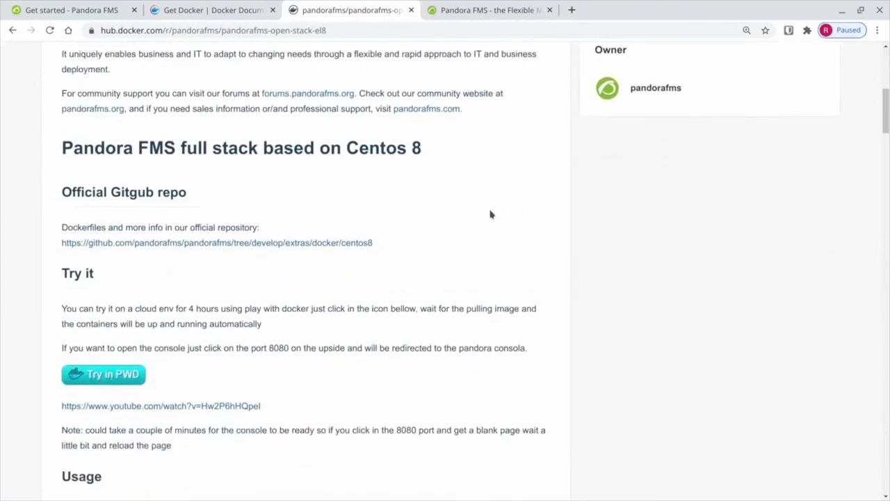
{"action": "scroll", "scroll_direction": "down", "scroll_amount": 3}
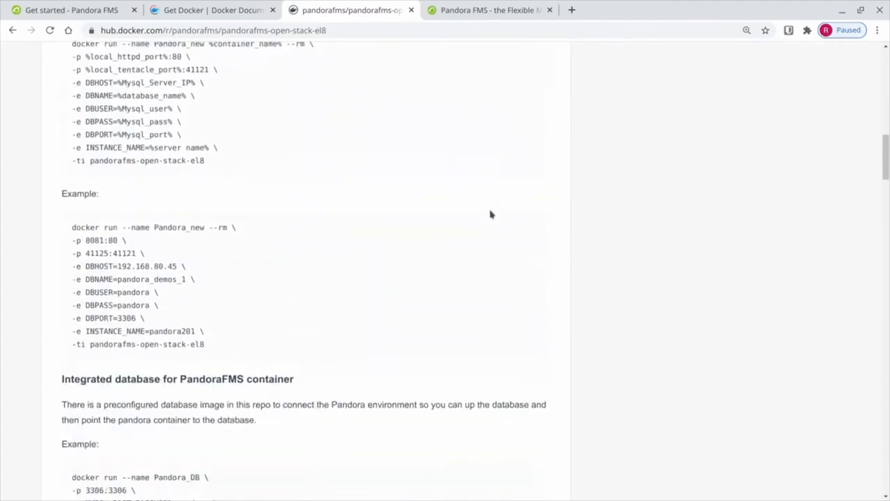
{"action": "scroll", "scroll_direction": "down", "scroll_amount": 3}
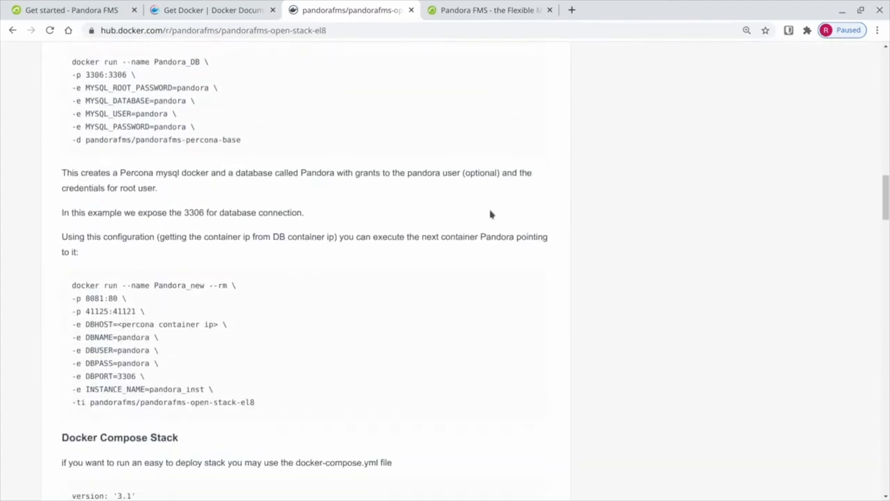
{"action": "scroll", "scroll_direction": "down", "scroll_amount": 3}
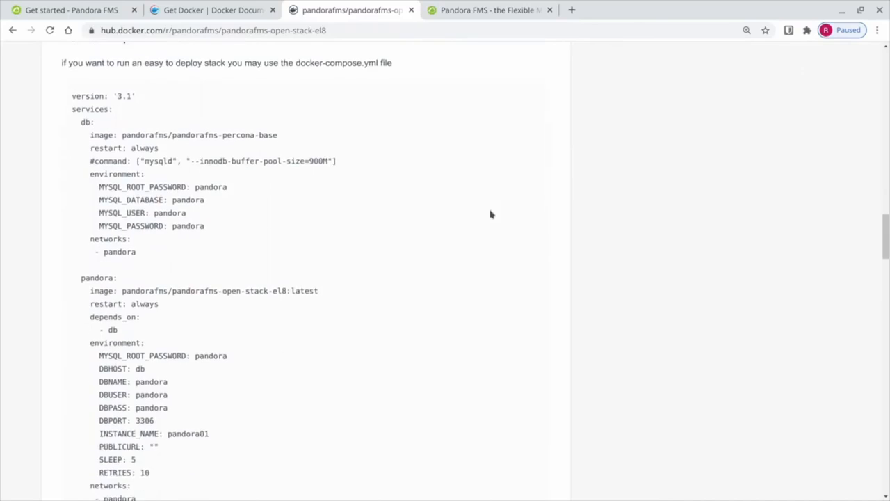